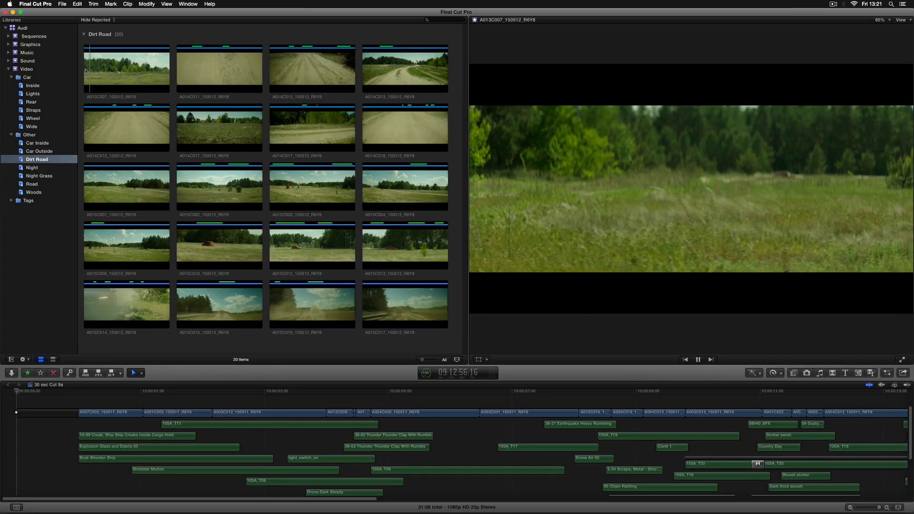
Begin marking a range on the first clip of the Dirt Road collection.
{"action": "left_click", "coordinate": [125, 69]}
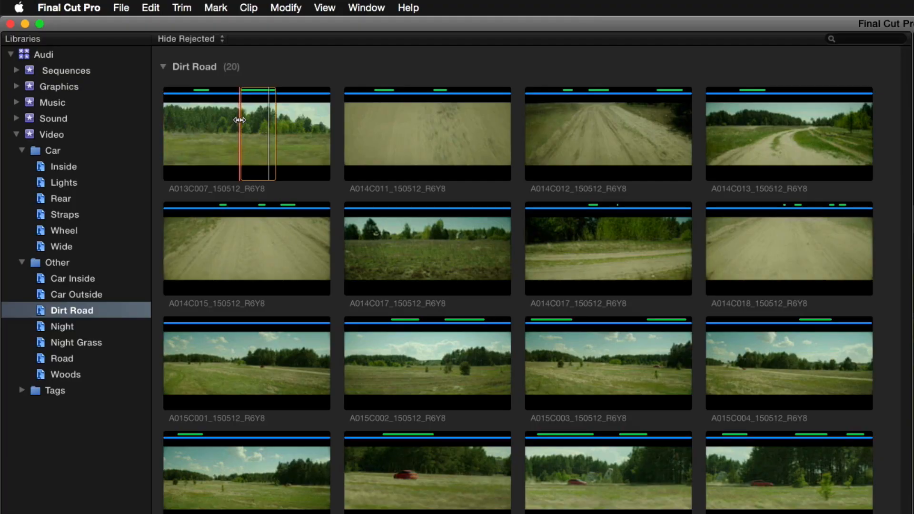
{"action": "mouse_move", "coordinate": [374, 133]}
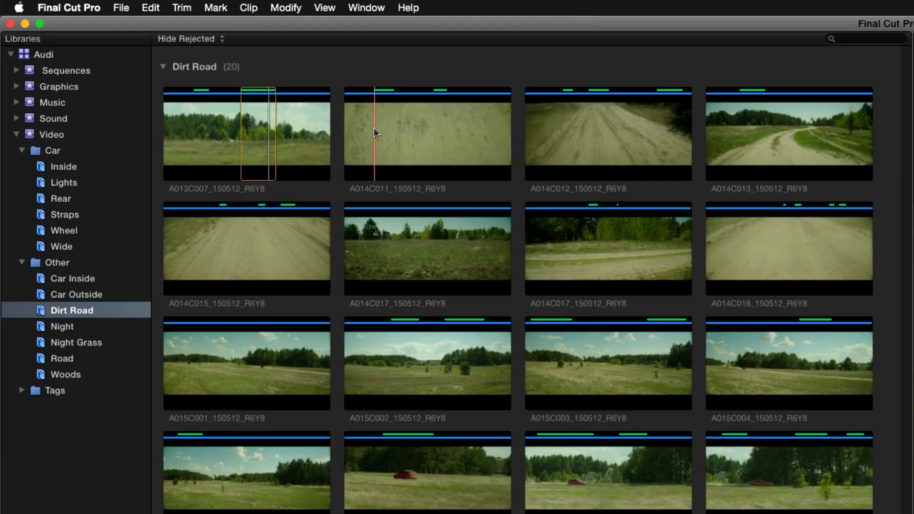
{"action": "mouse_move", "coordinate": [415, 121]}
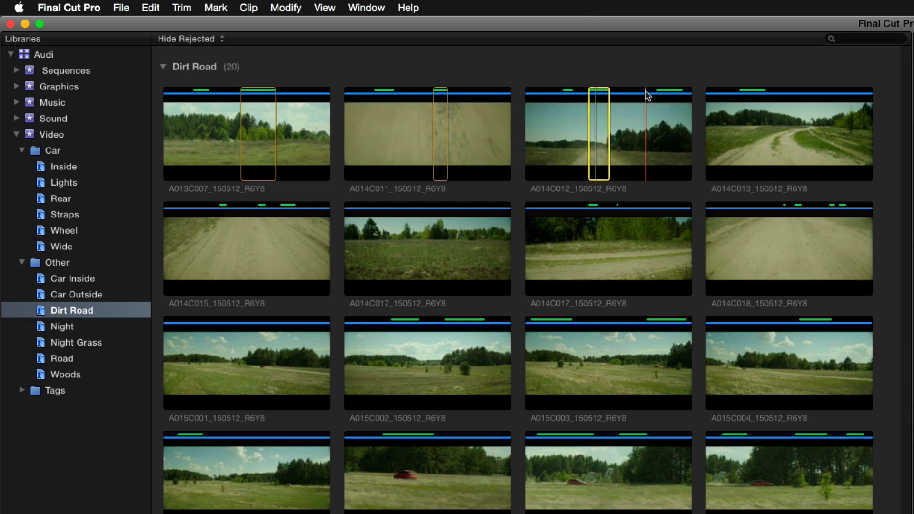
Browse the Car Wide, Wheel and Straps collections, then filter the browser to Favorites.
{"action": "left_click", "coordinate": [61, 246]}
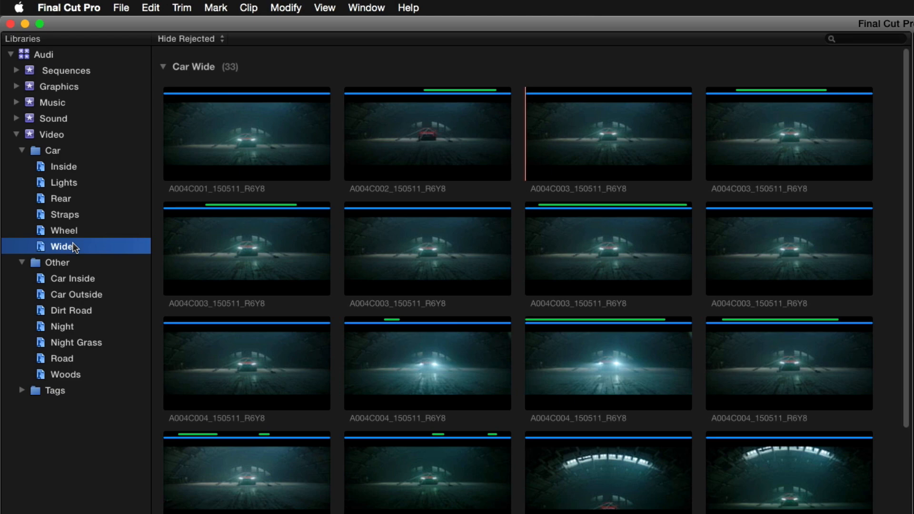
{"action": "left_click", "coordinate": [63, 231]}
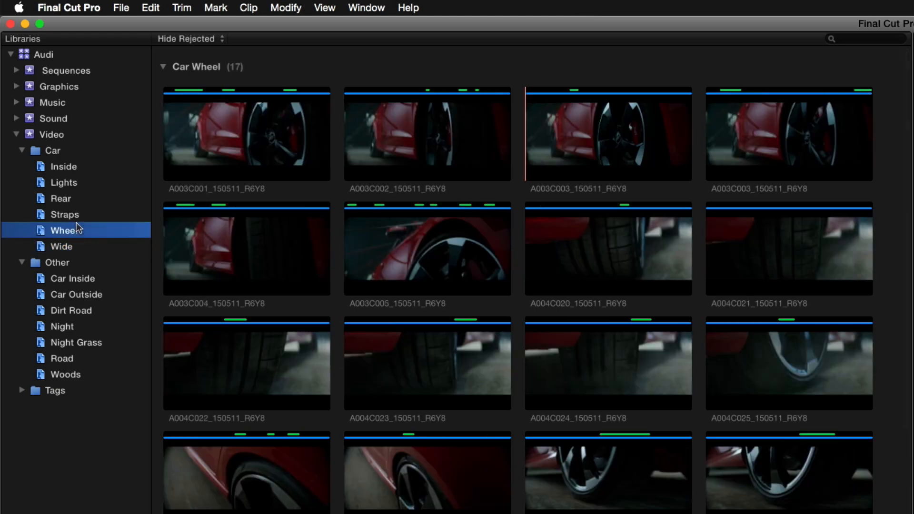
{"action": "left_click", "coordinate": [64, 215]}
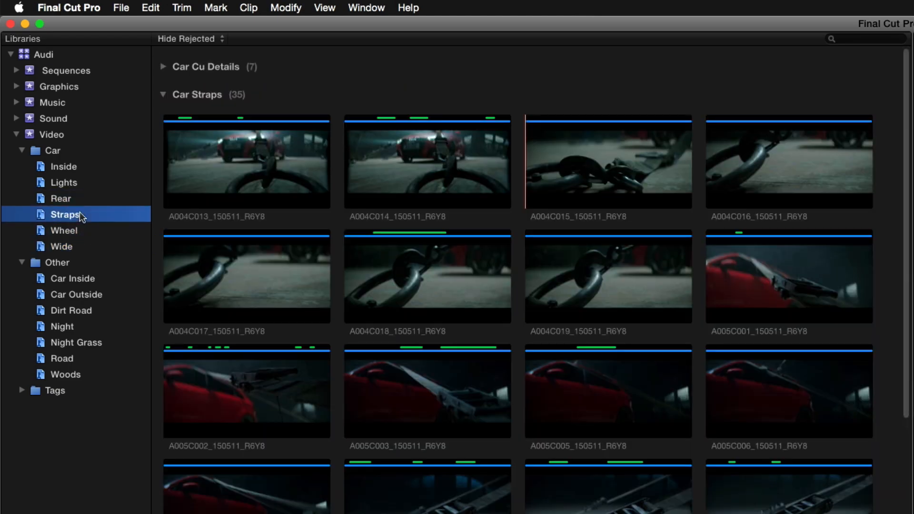
{"action": "left_click", "coordinate": [186, 38]}
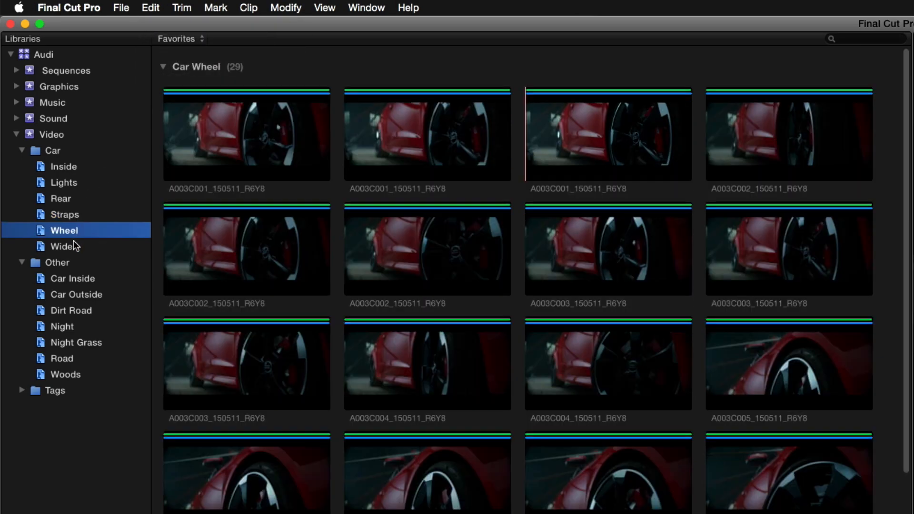
Show favorites for Car Straps, then the Car folder, then the whole Video folder (496 items).
{"action": "left_click", "coordinate": [66, 215]}
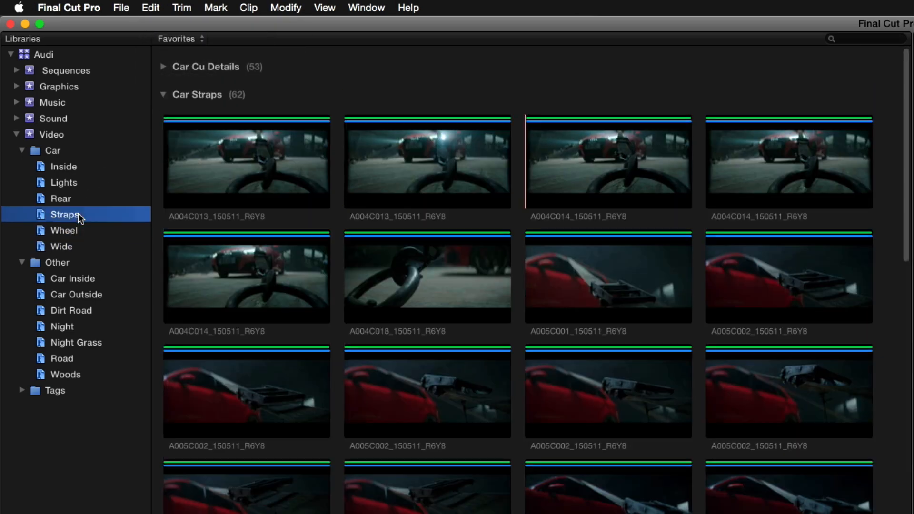
{"action": "left_click", "coordinate": [52, 131]}
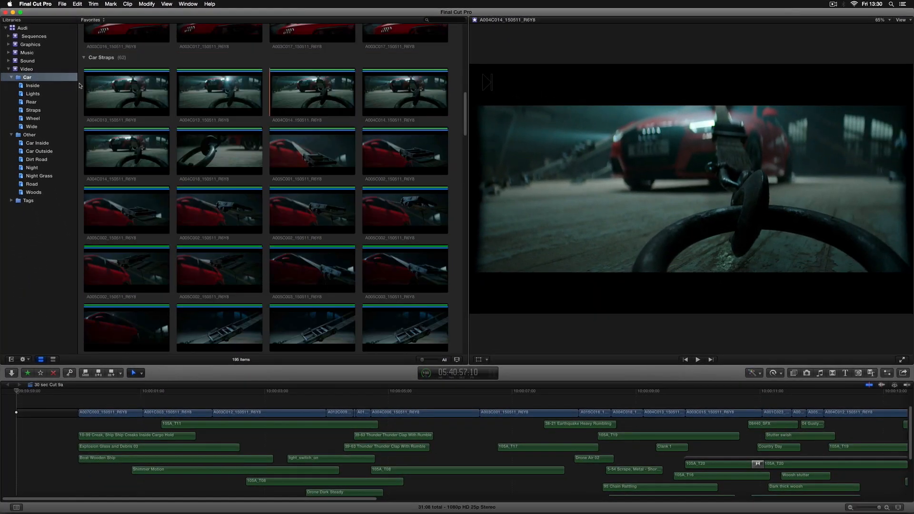
{"action": "left_click", "coordinate": [27, 69]}
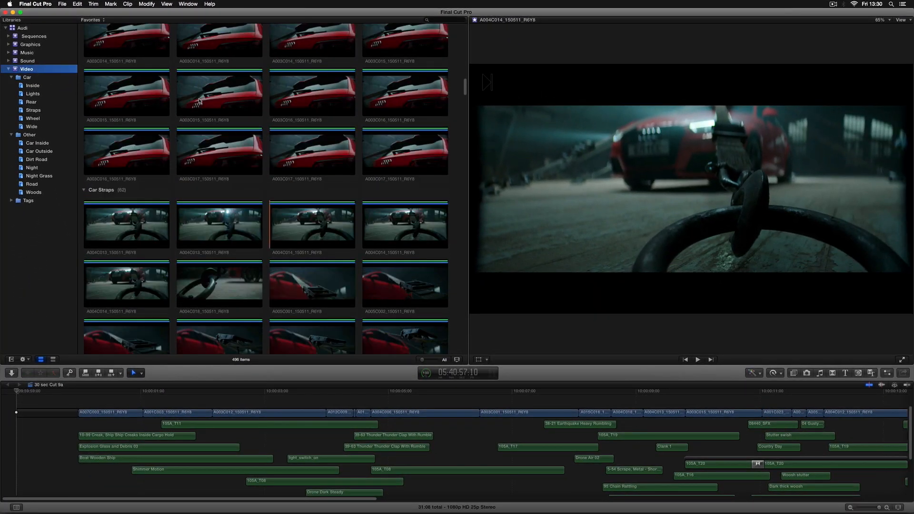